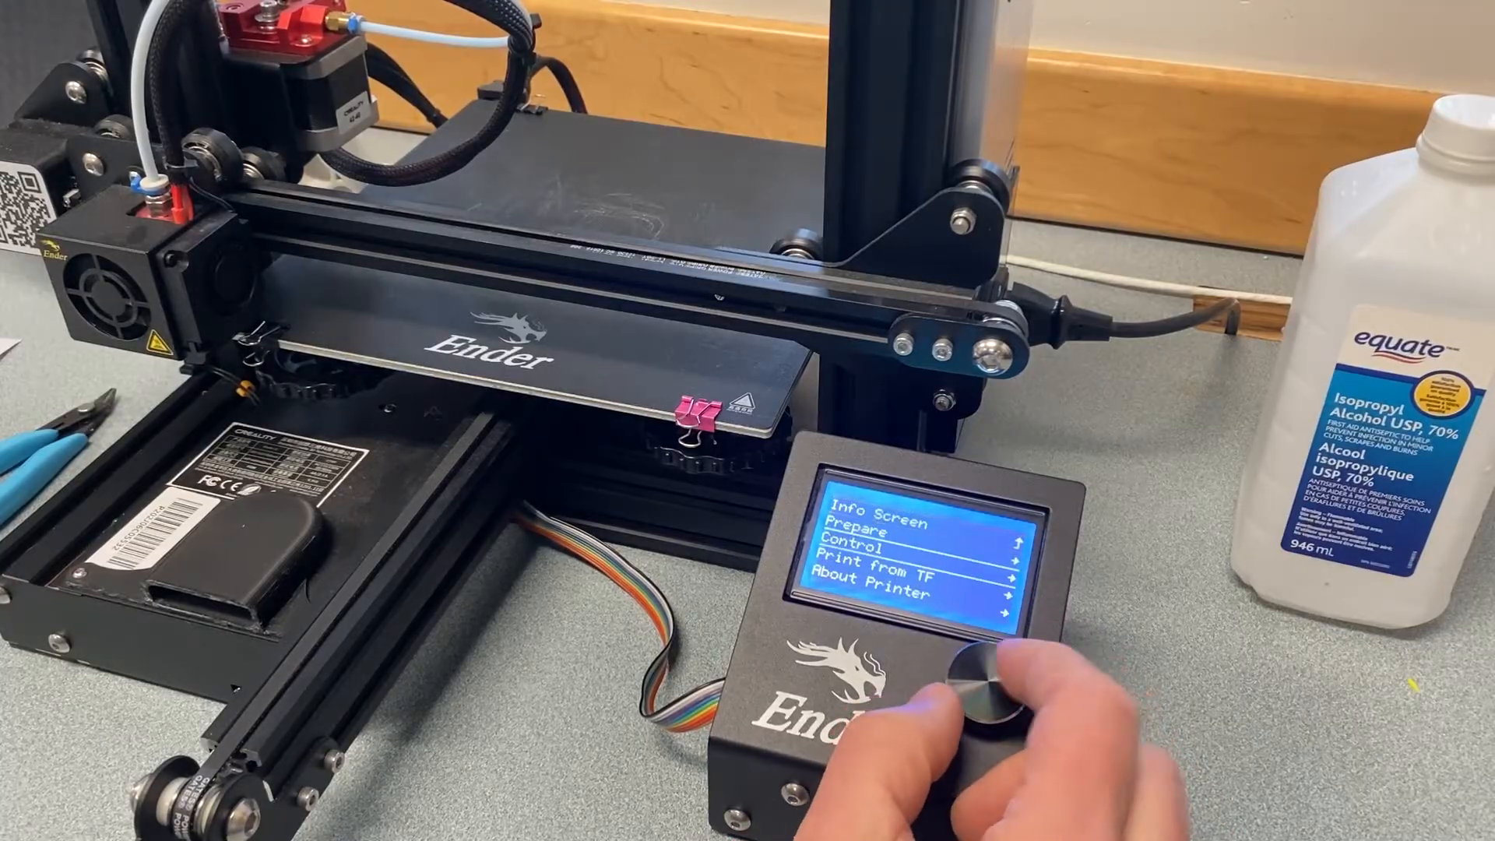
- Set the nozzle target temperature to 200 via Control > Temperature and confirm it
left_click(992, 668)
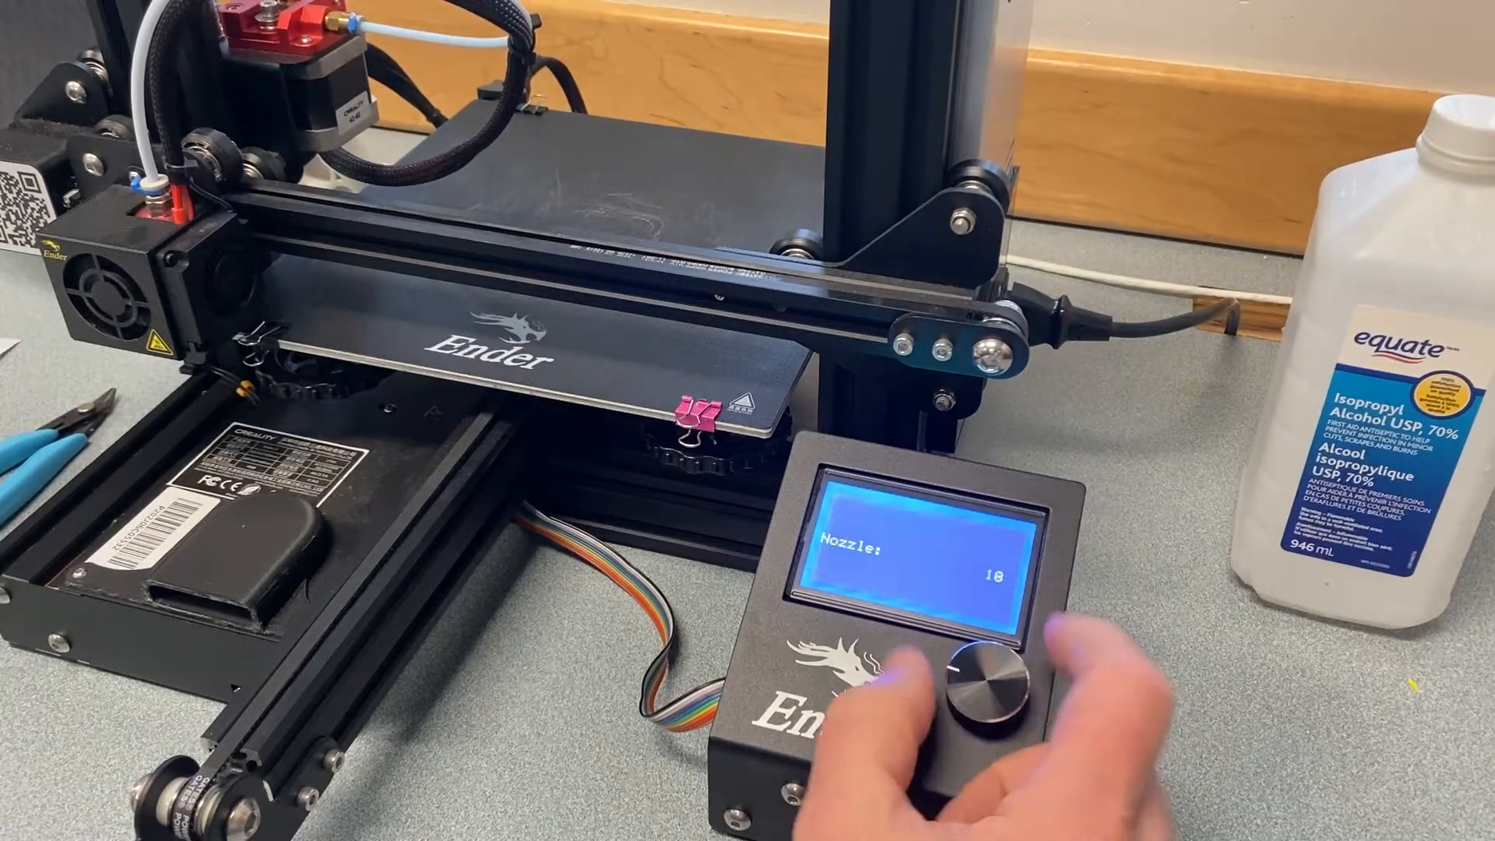
left_click_drag(962, 687, 992, 657)
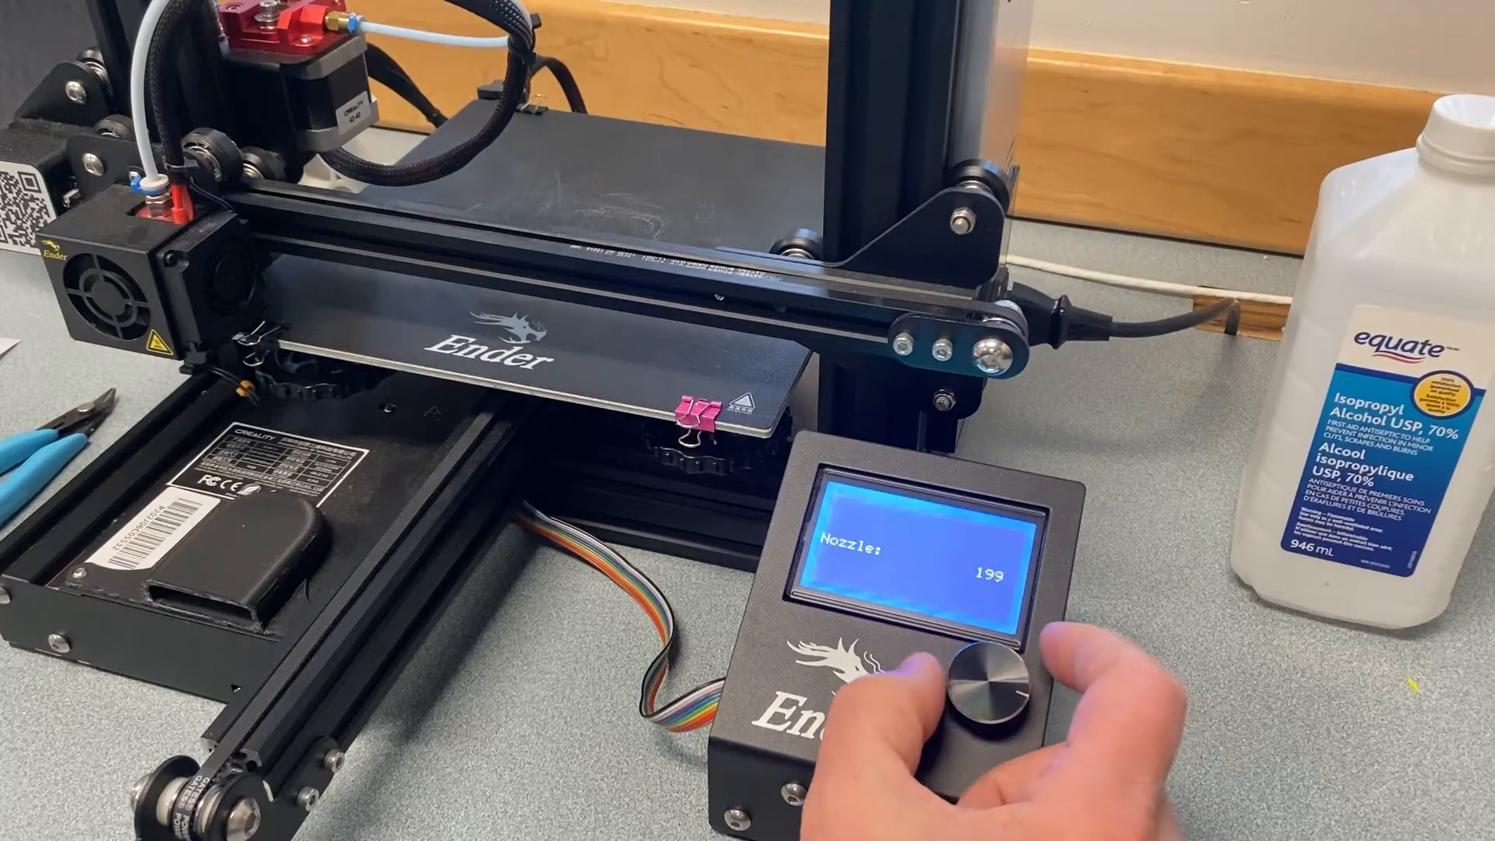
left_click(962, 673)
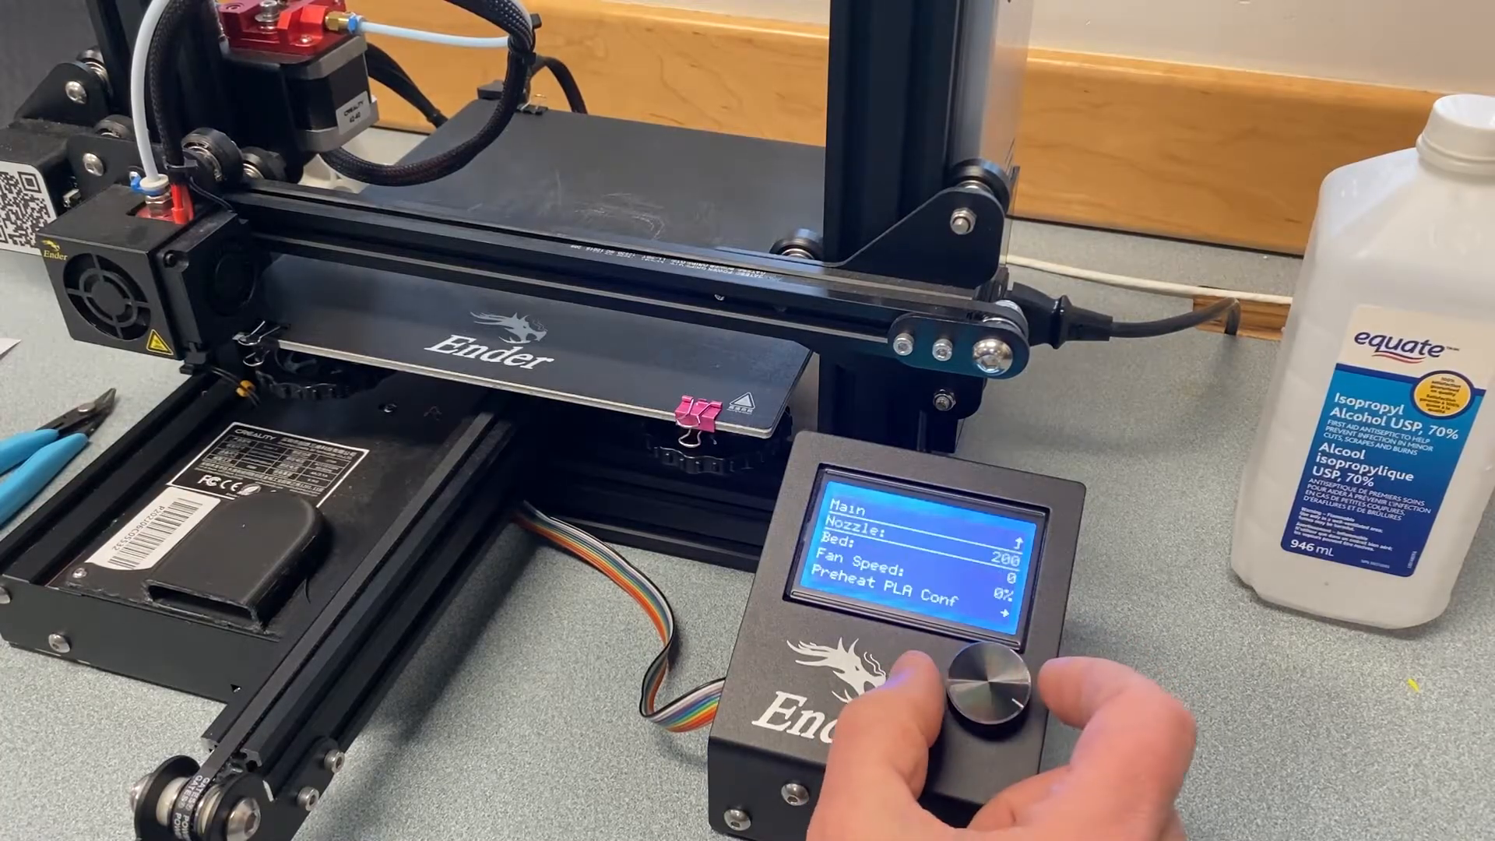